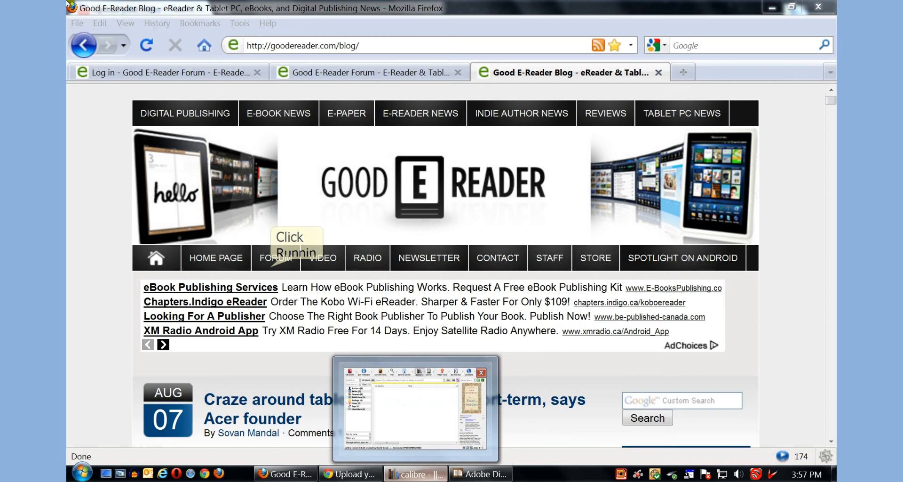
pyautogui.moveTo(246, 141)
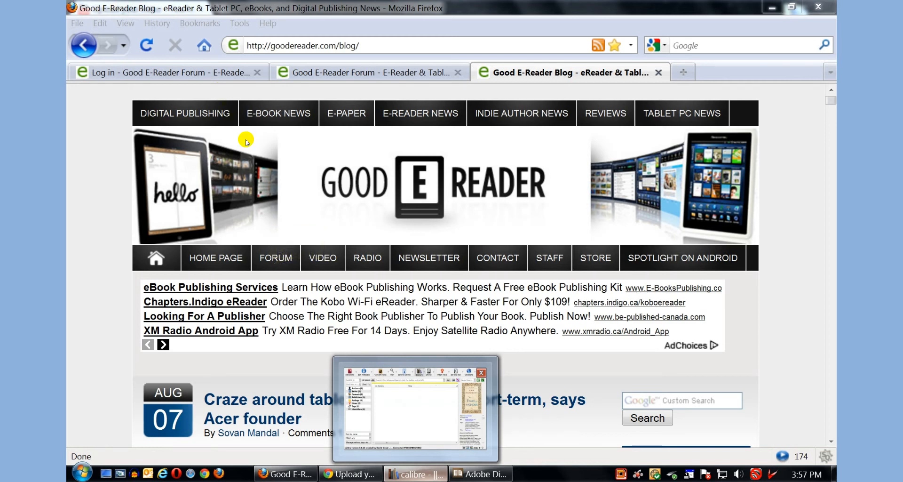
# Step: Restore the calibre library window from its taskbar thumbnail over the Firefox blog page
pyautogui.click(415, 473)
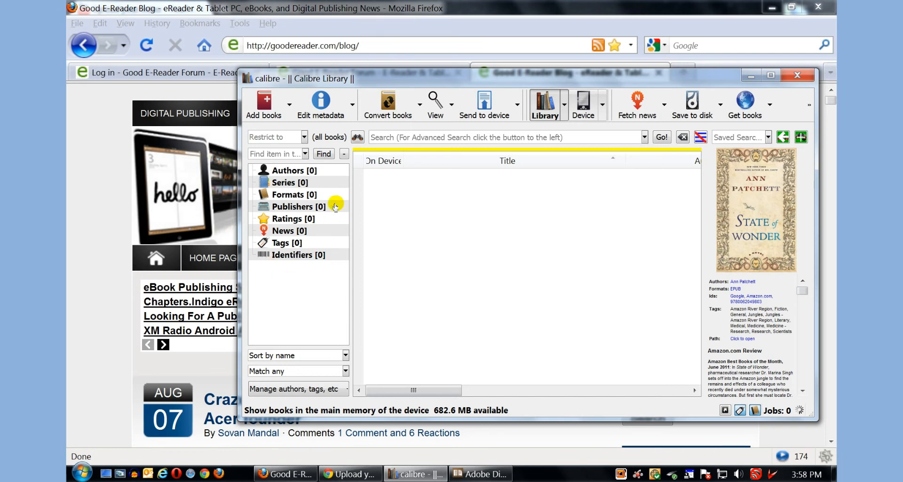
pyautogui.click(582, 103)
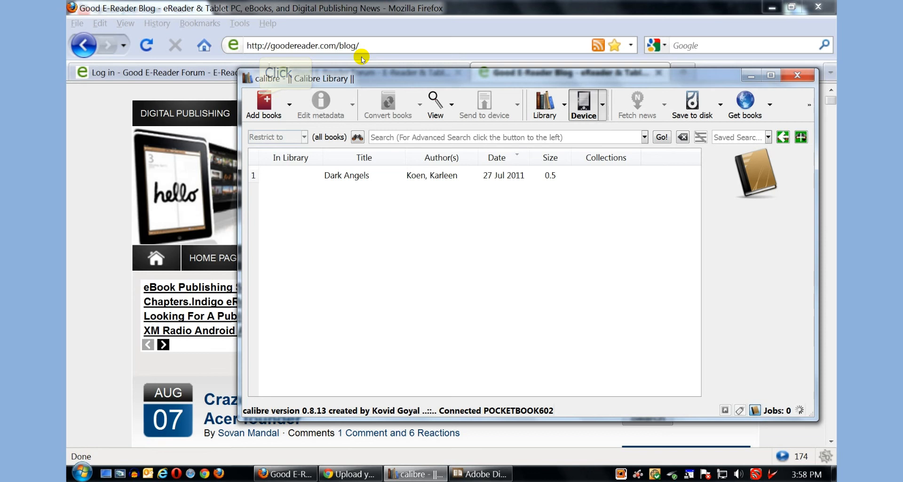
pyautogui.click(346, 175)
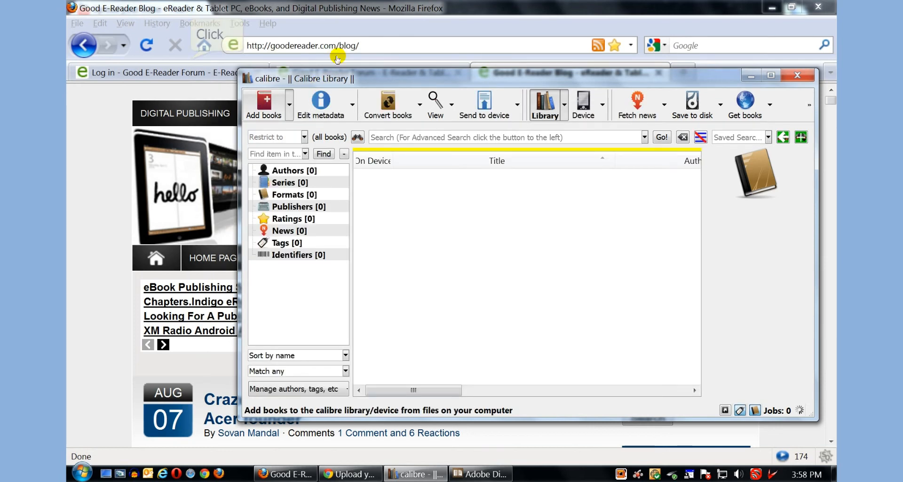
# Step: Import the State of Wonder EPUB from the Desktop into calibre
pyautogui.click(263, 103)
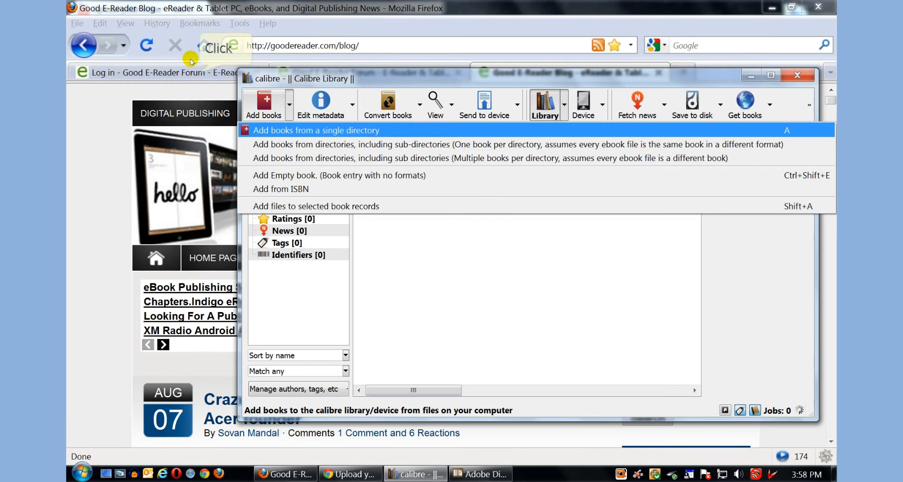
pyautogui.click(316, 130)
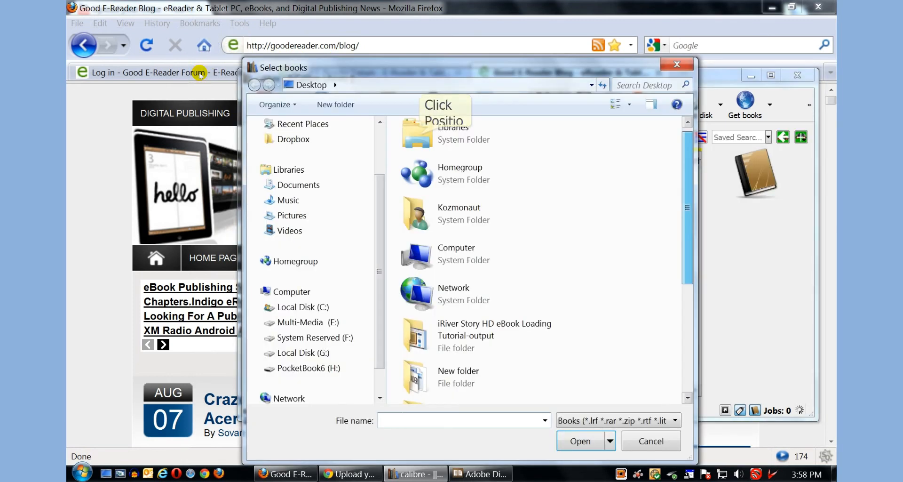
pyautogui.scroll(-3)
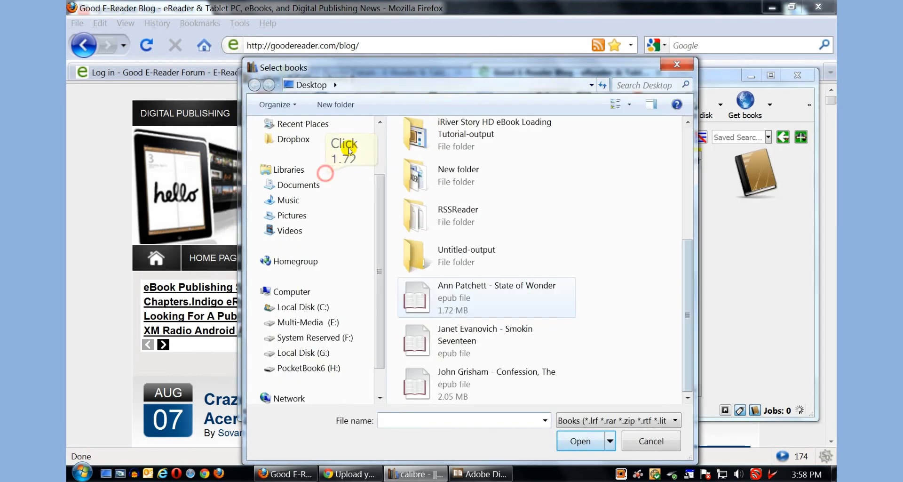
pyautogui.click(580, 441)
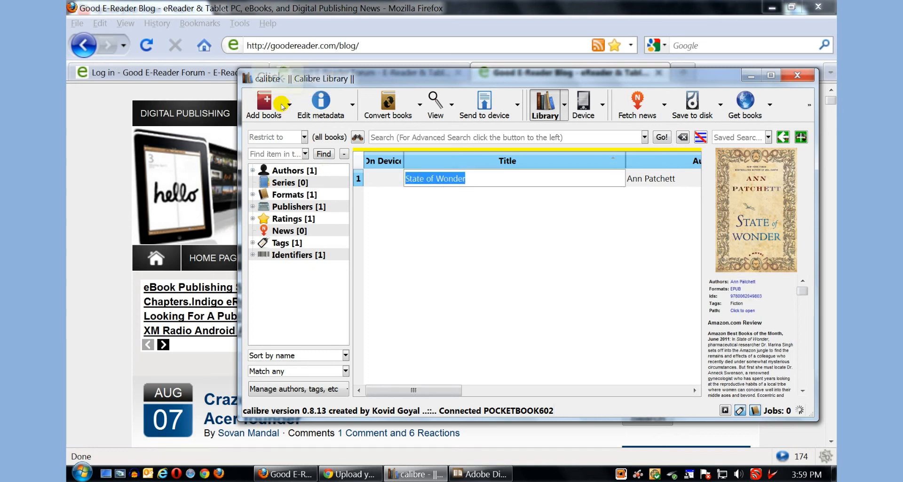
# Step: Edit State of Wonder's metadata individually and scroll through its title, author, tags and publisher fields
pyautogui.rightClick(264, 101)
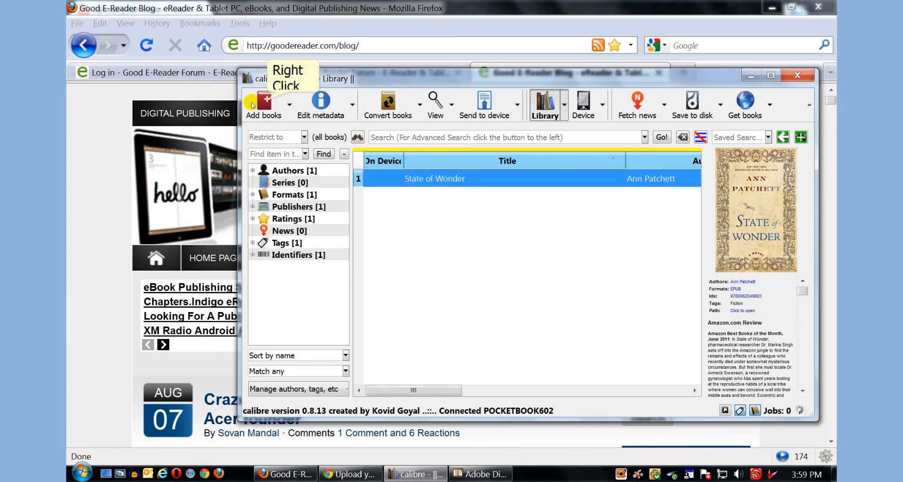
pyautogui.rightClick(435, 179)
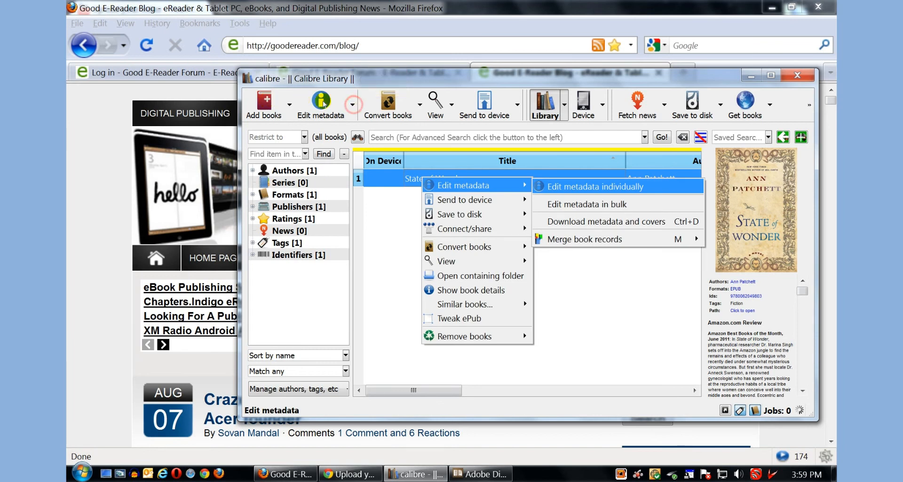
pyautogui.click(596, 186)
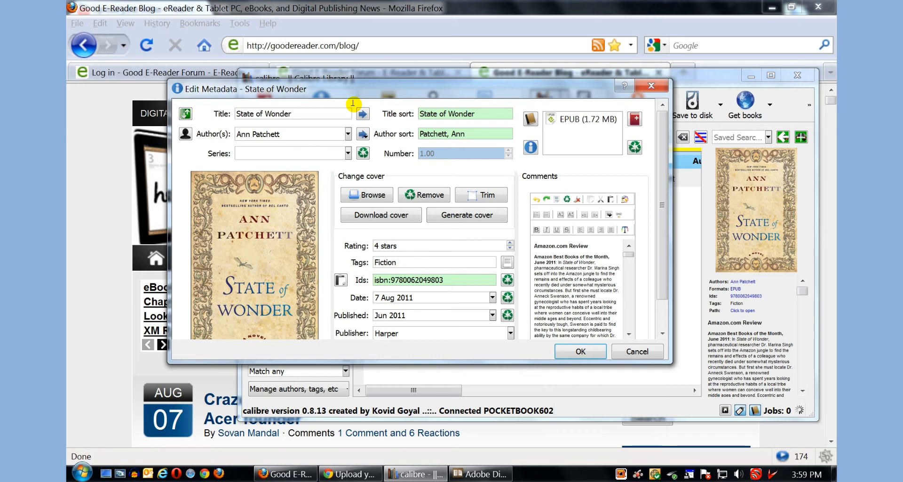
pyautogui.scroll(-3)
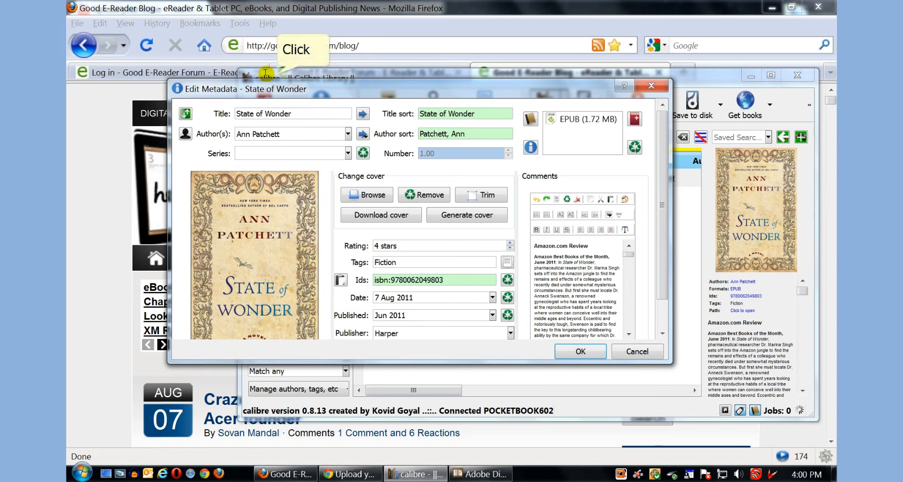
pyautogui.scroll(-3)
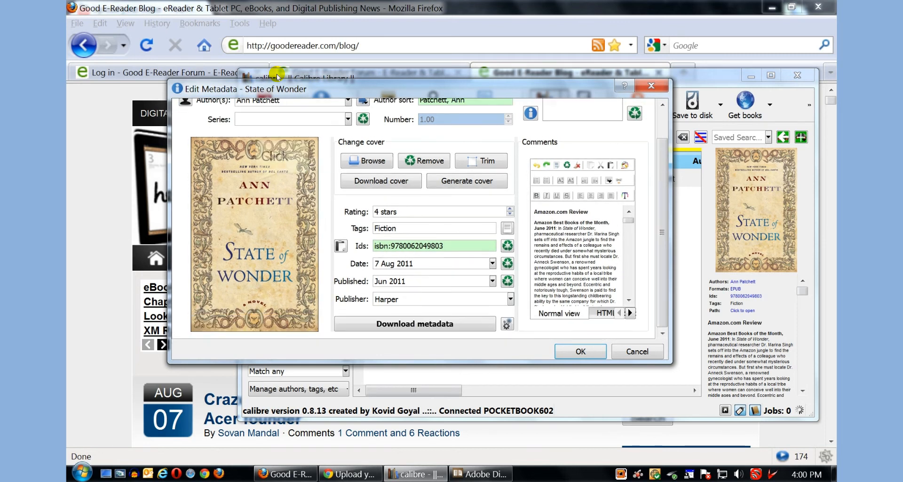
# Step: Download State of Wonder's metadata, accept the matching result, and save the changes
pyautogui.click(414, 324)
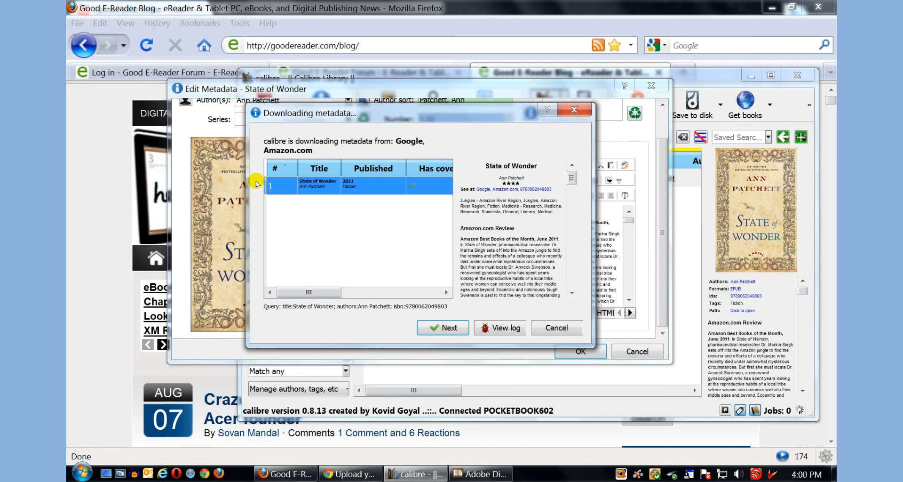
pyautogui.click(443, 327)
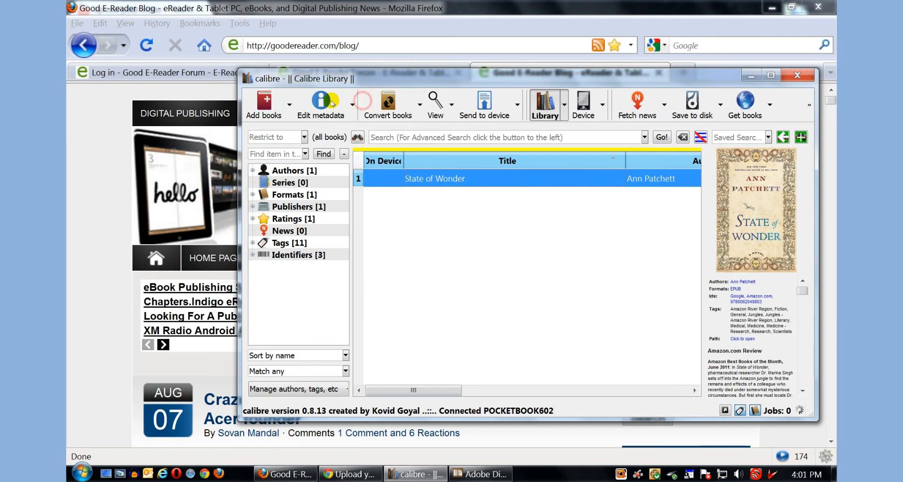
pyautogui.click(582, 104)
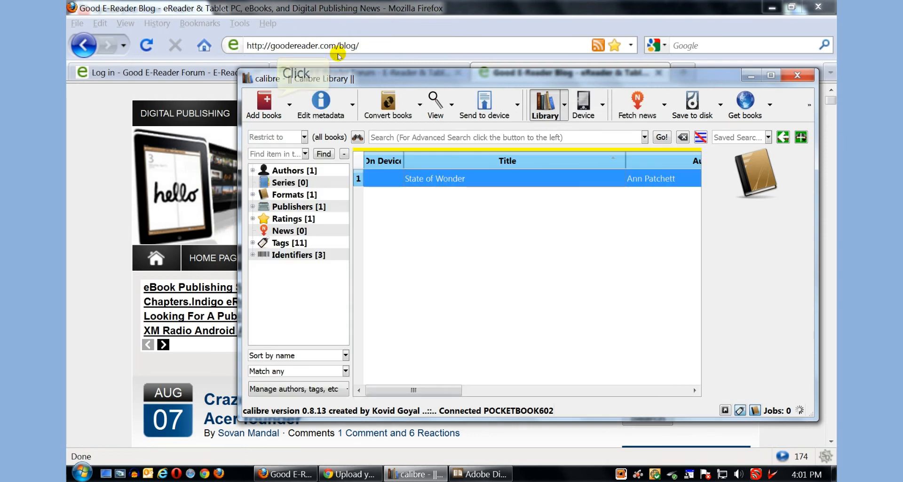
pyautogui.click(434, 178)
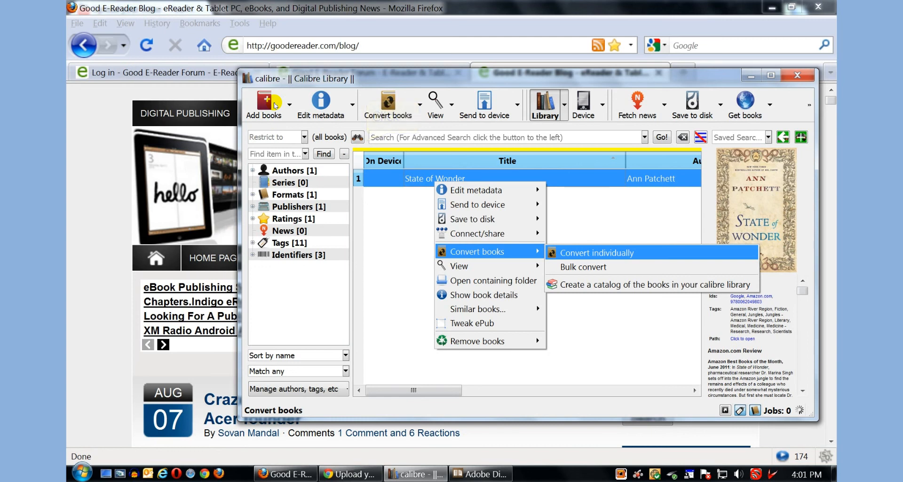
pyautogui.click(596, 253)
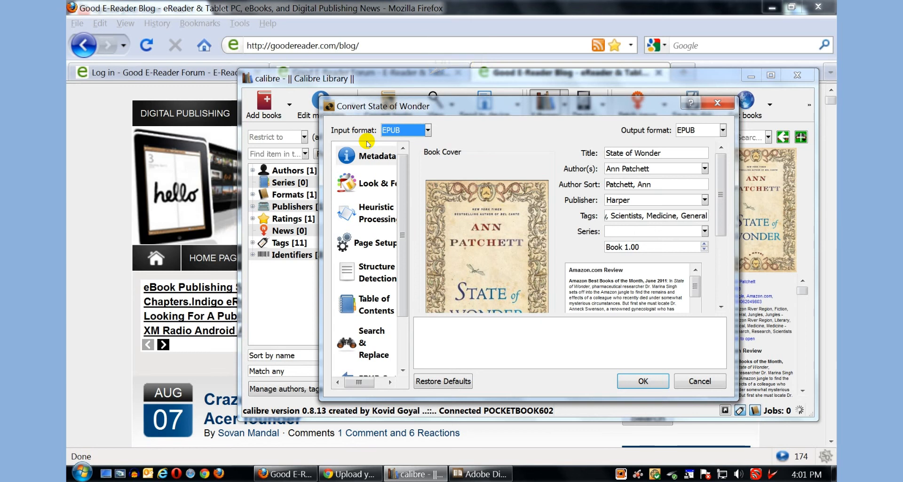
pyautogui.click(704, 130)
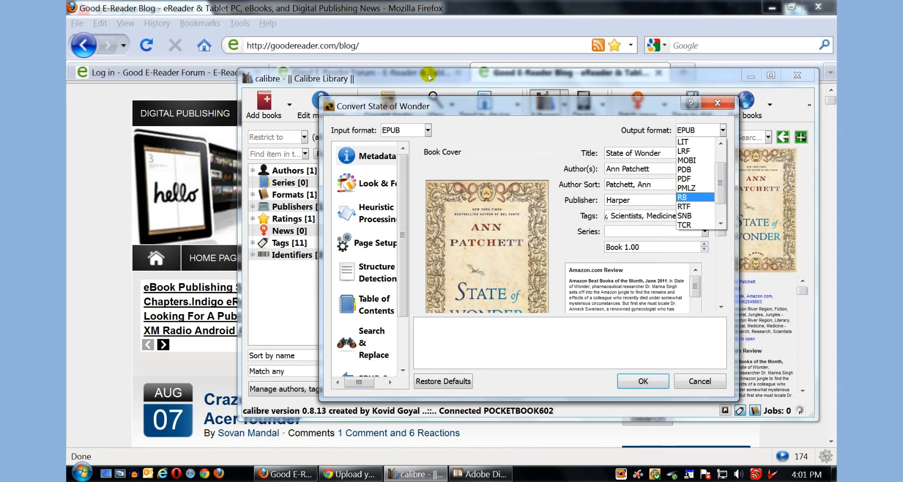
pyautogui.scroll(-3)
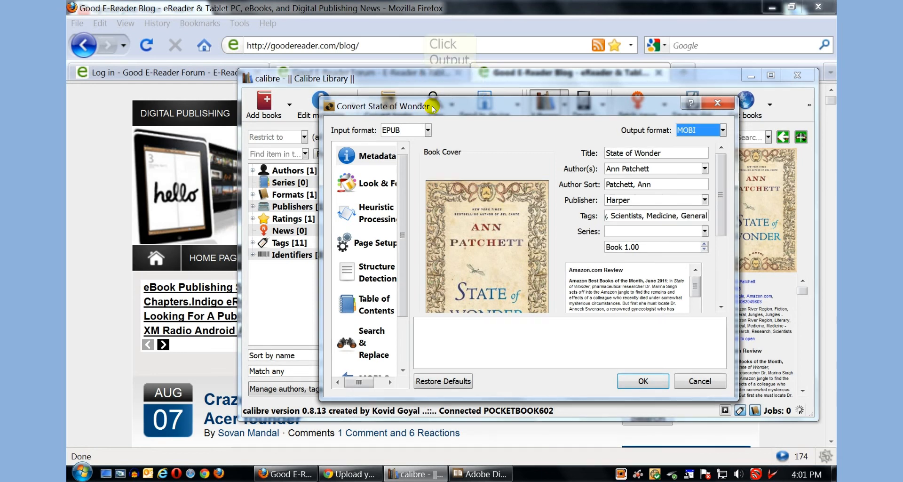
pyautogui.click(720, 130)
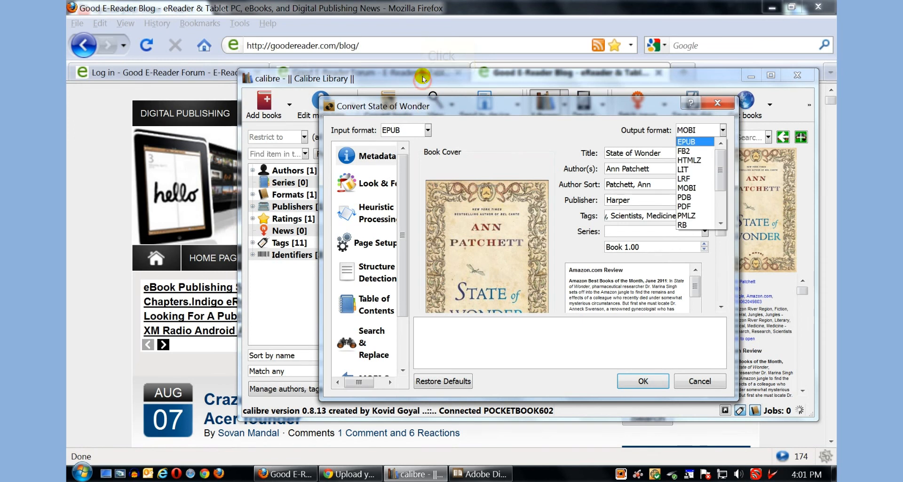
pyautogui.click(686, 141)
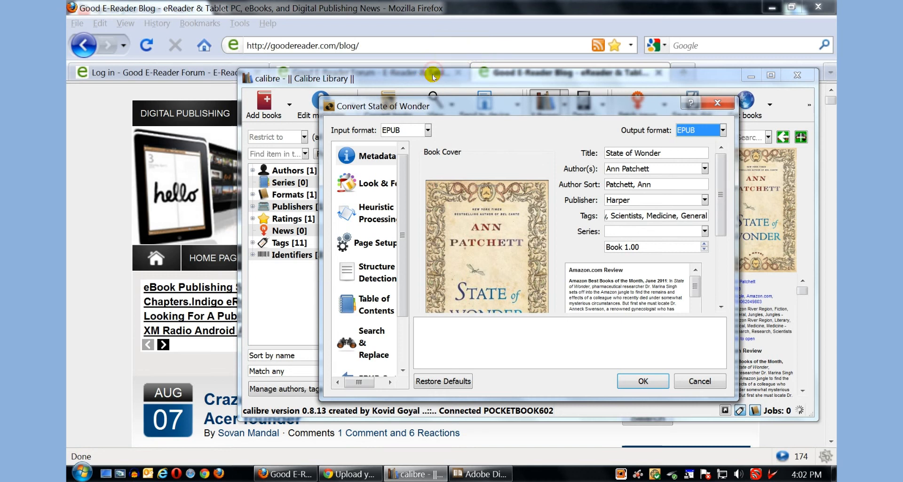
pyautogui.click(705, 129)
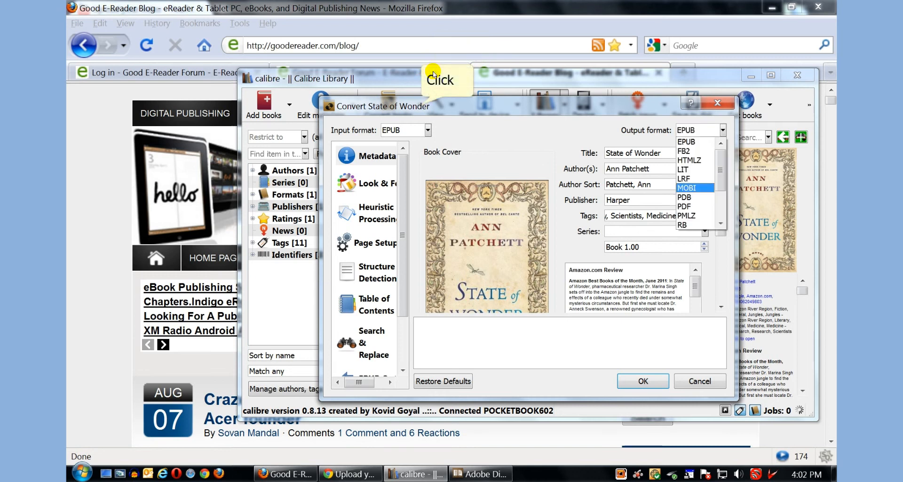
pyautogui.click(687, 187)
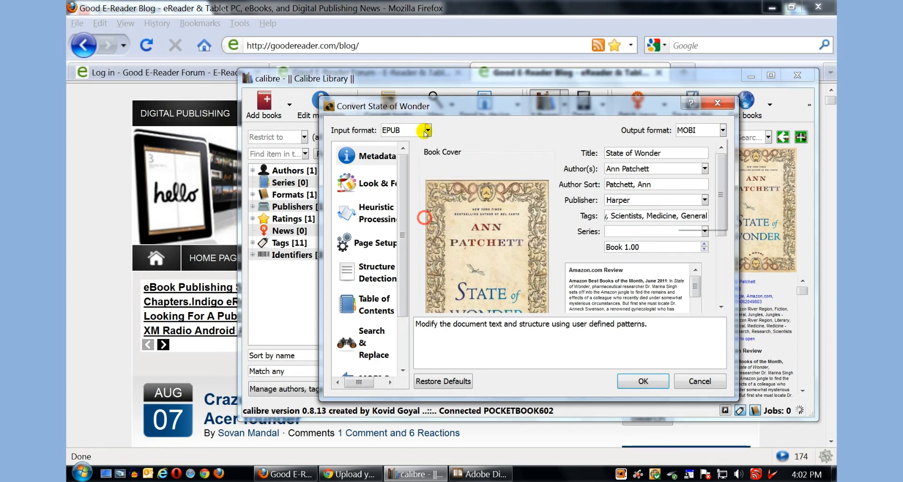
pyautogui.click(700, 381)
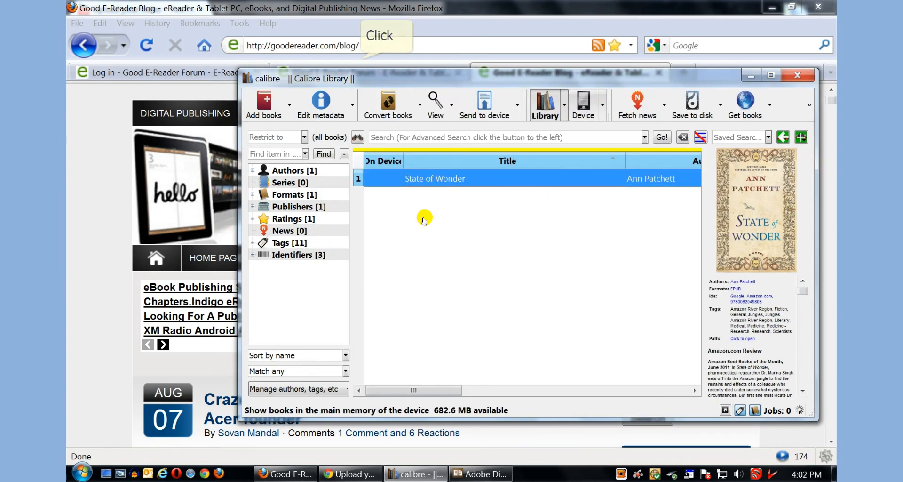
# Step: View the PocketBook's books, return to the library, and choose Add books from a single directory
pyautogui.click(582, 104)
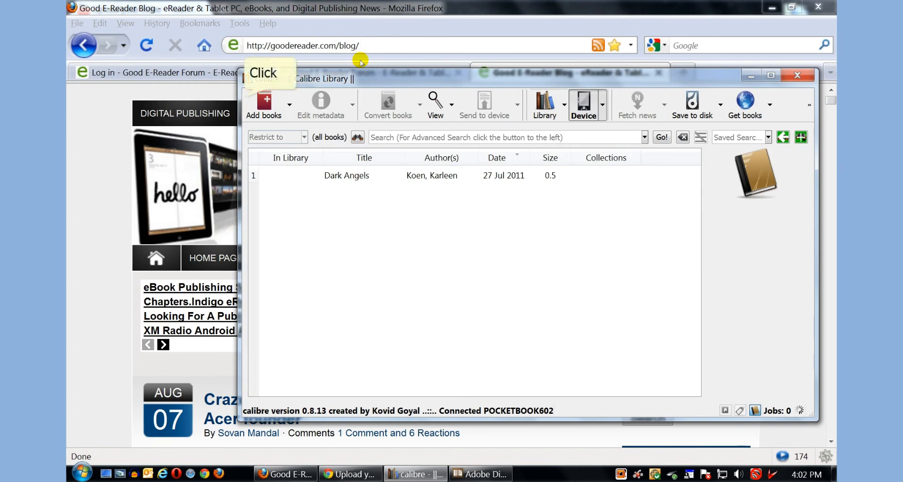
pyautogui.click(346, 175)
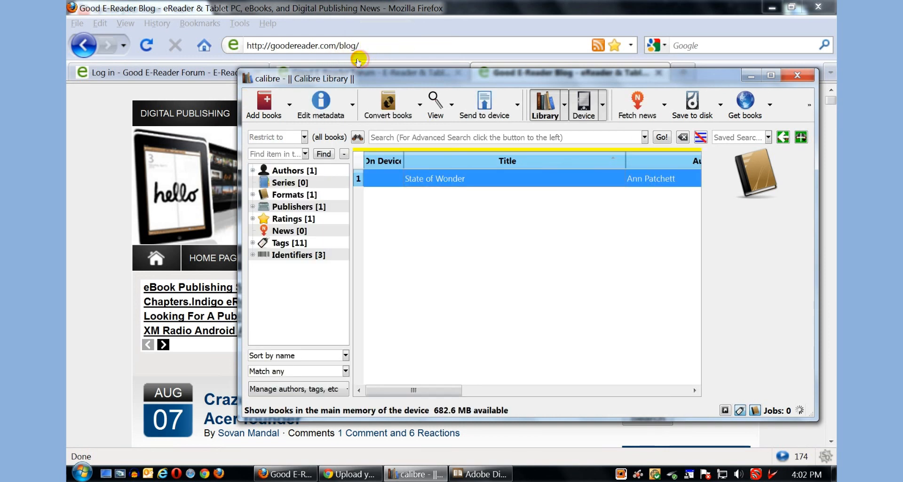
pyautogui.click(264, 103)
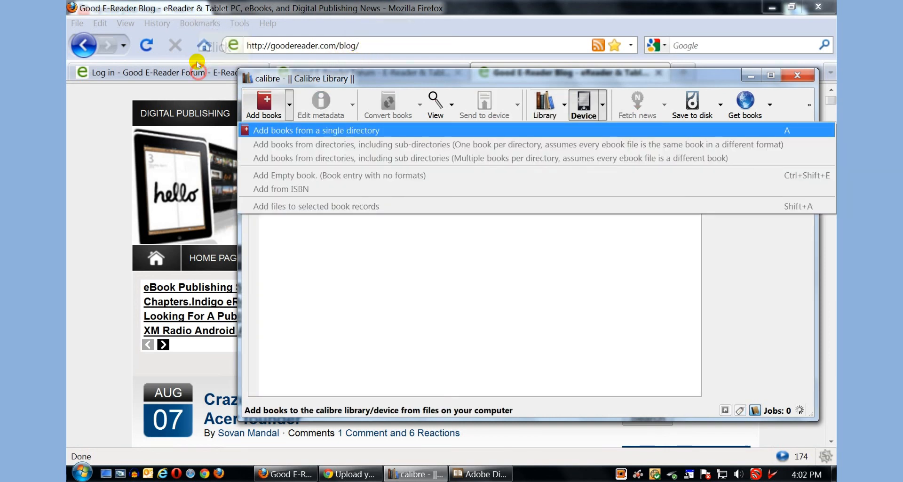
pyautogui.click(316, 130)
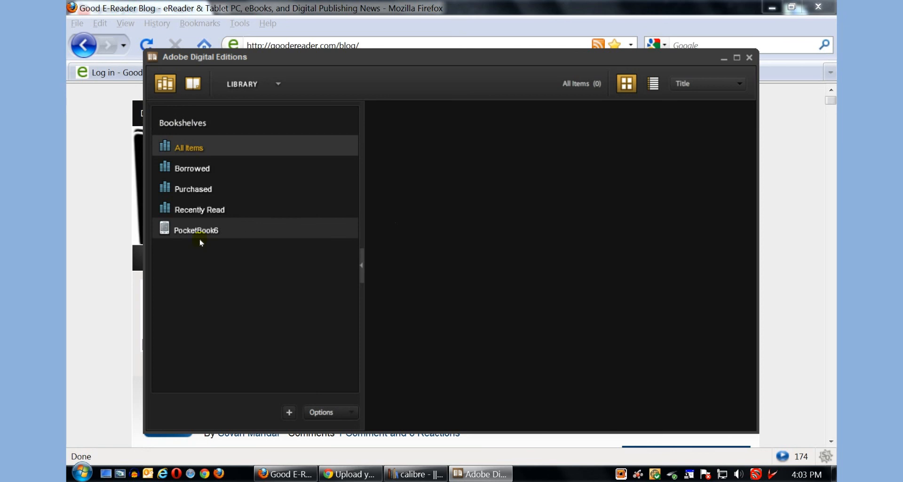
pyautogui.click(195, 230)
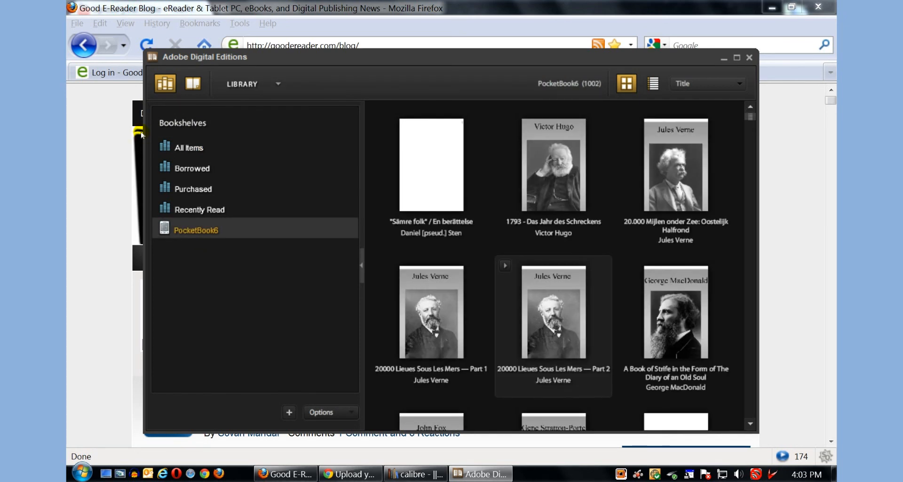
pyautogui.scroll(-3)
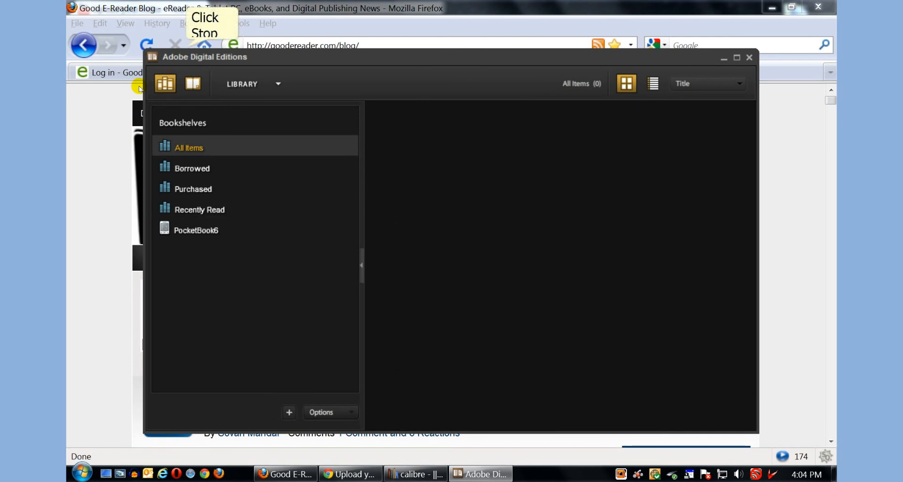
# Step: Add 'Janet Evanovich - Smokin Seventeen' EPUB from the Desktop to the Digital Editions library
pyautogui.click(278, 84)
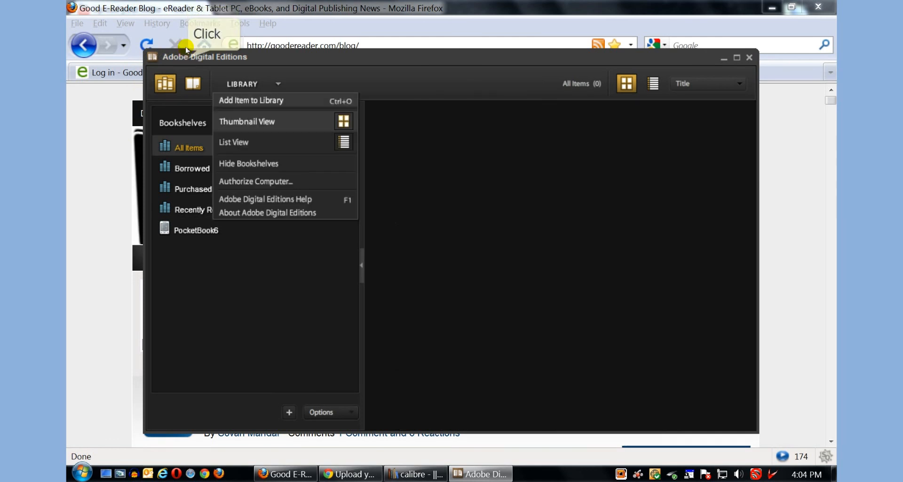
pyautogui.click(251, 100)
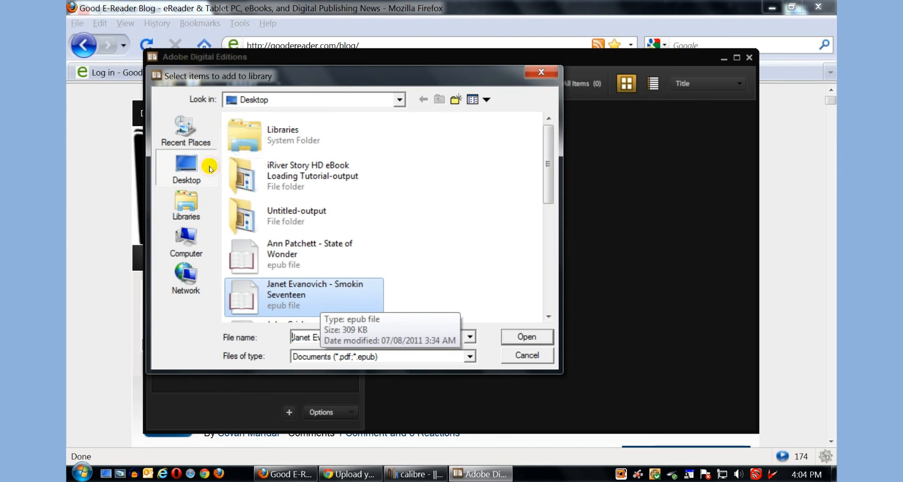
pyautogui.doubleClick(315, 294)
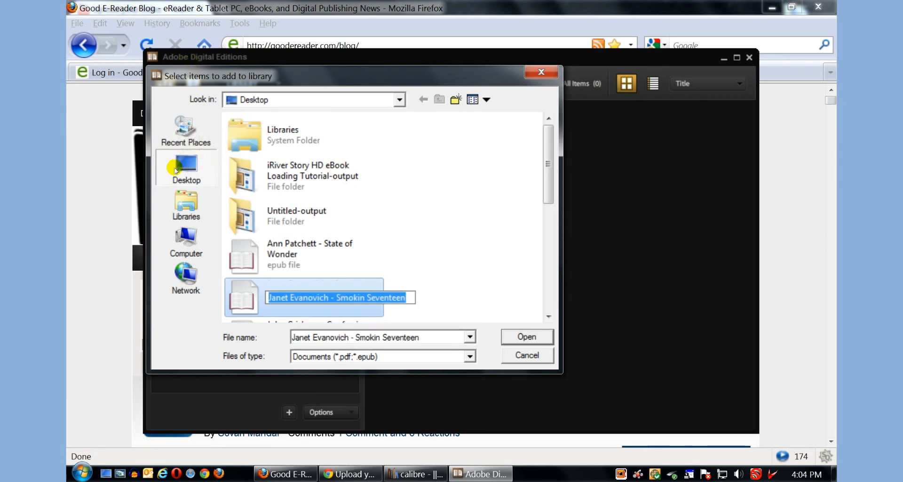
pyautogui.click(525, 336)
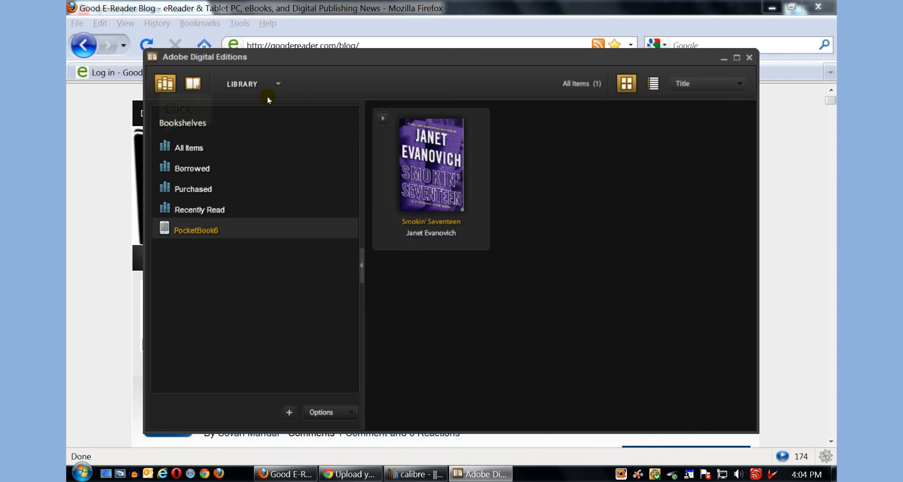
# Step: Open the PocketBook6 bookshelf and scroll through its 1003 books
pyautogui.click(195, 230)
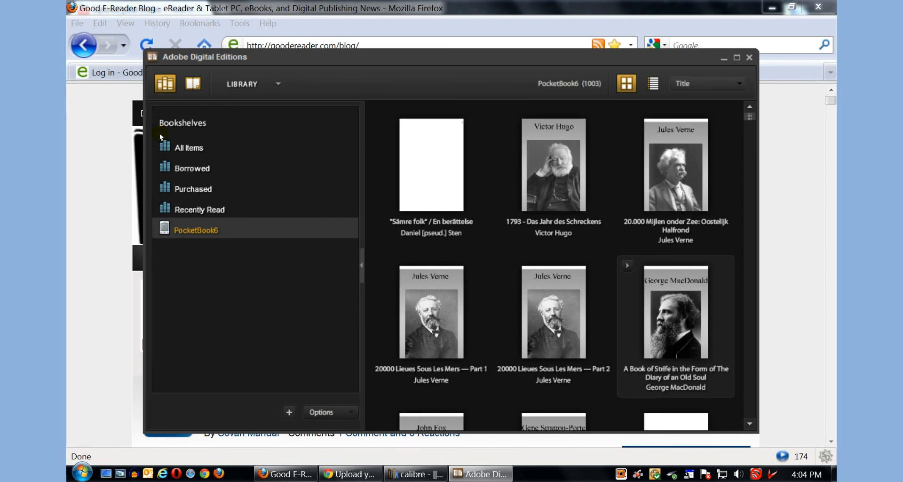
pyautogui.scroll(-3)
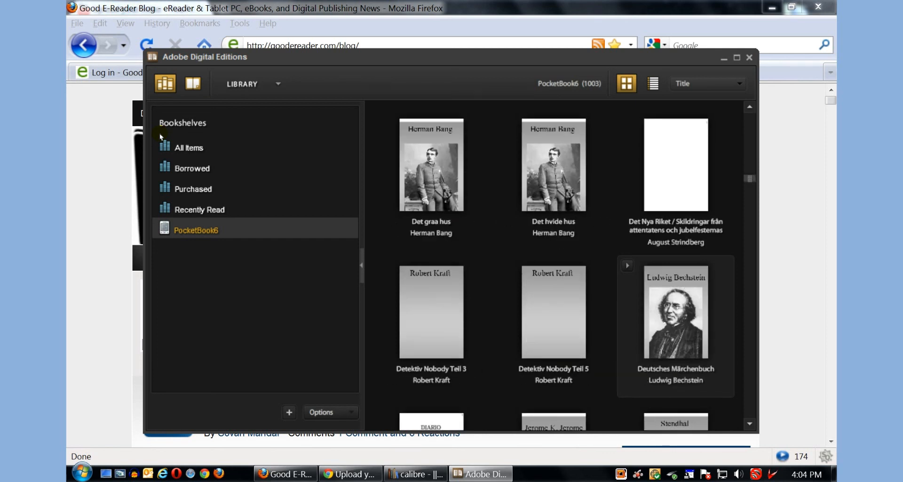
pyautogui.scroll(-3)
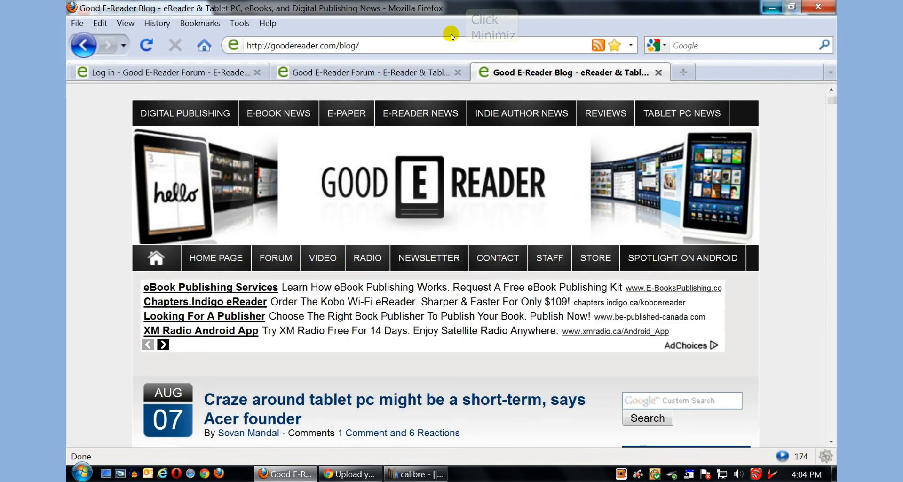
# Step: Launch Windows Explorer and browse to the PocketBook6 (H:) drive
pyautogui.click(81, 473)
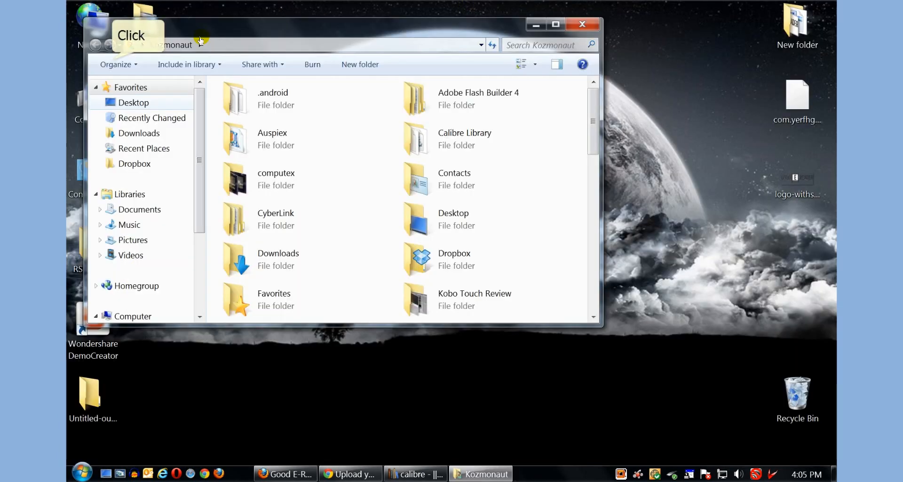
pyautogui.click(134, 102)
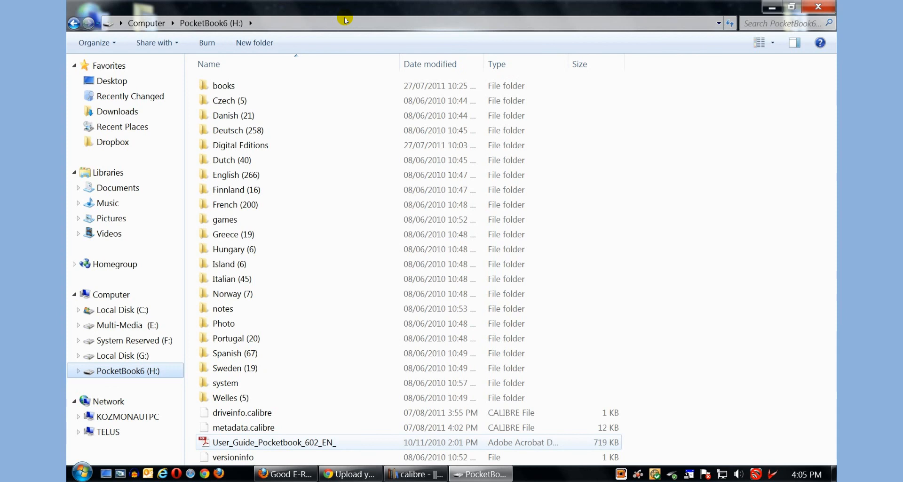
# Step: Delete the Czech folder from PocketBook6 and open its books folder
pyautogui.click(230, 397)
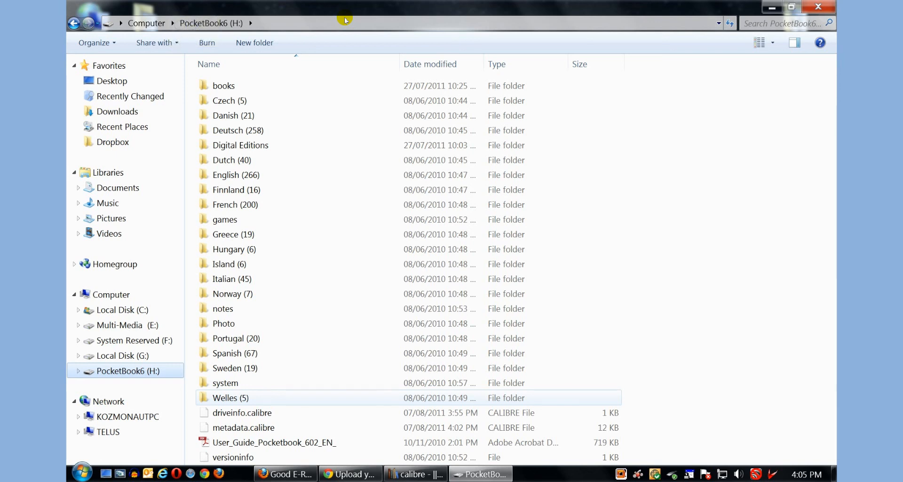
pyautogui.rightClick(230, 100)
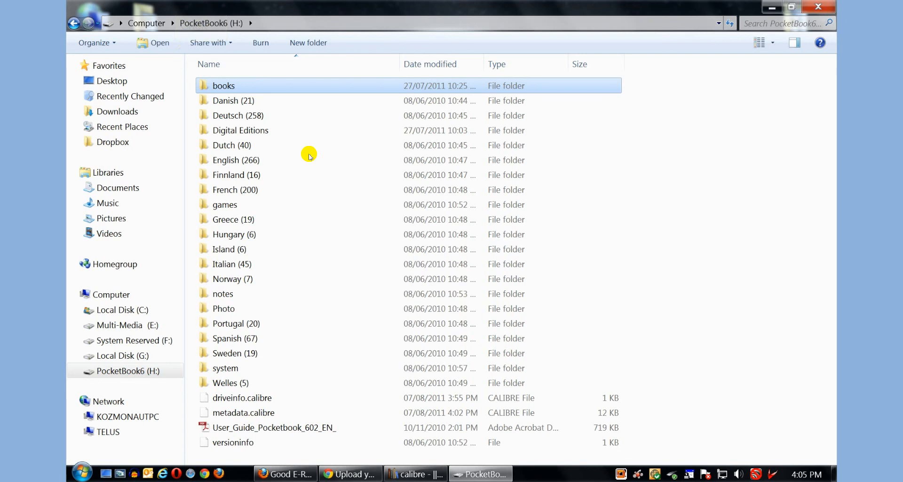
pyautogui.doubleClick(224, 85)
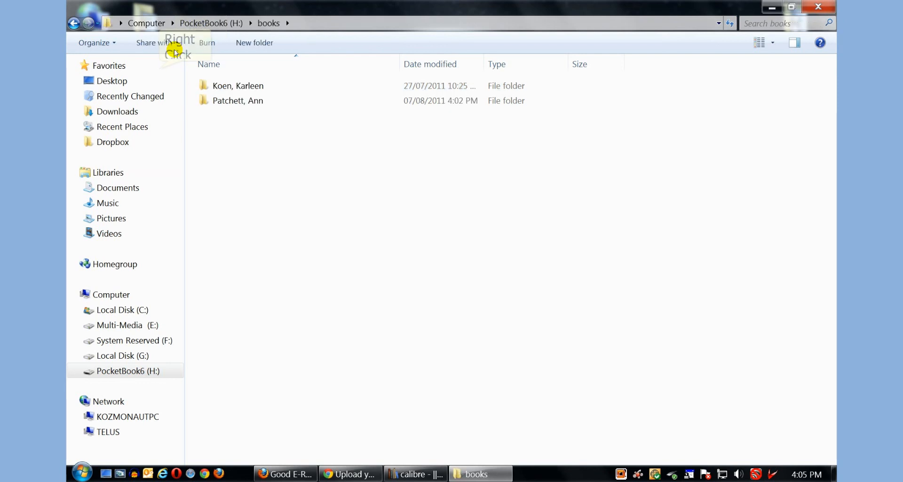
# Step: Create a new John Grisham author folder inside the books folder
pyautogui.rightClick(317, 172)
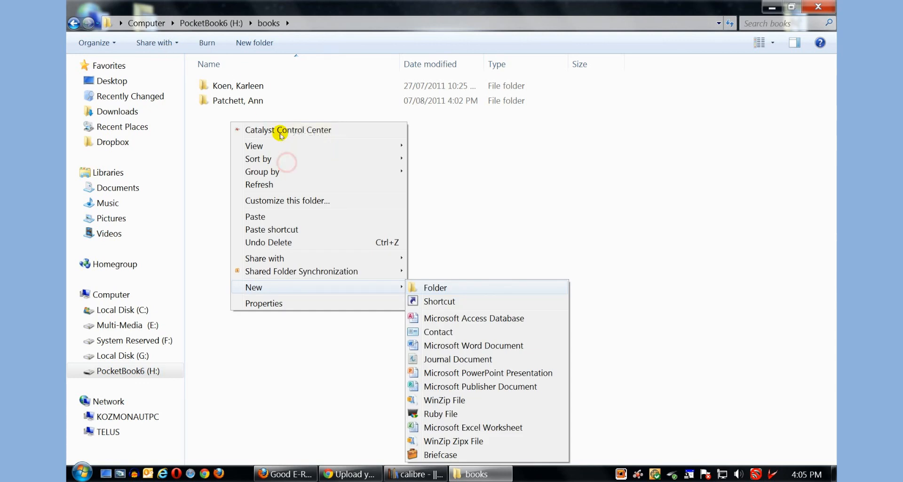
pyautogui.click(434, 287)
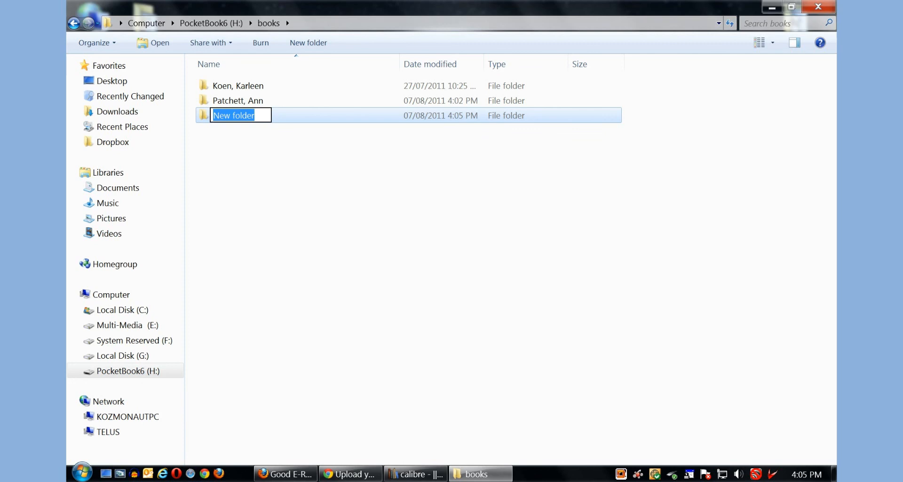
pyautogui.write('John Grisham')
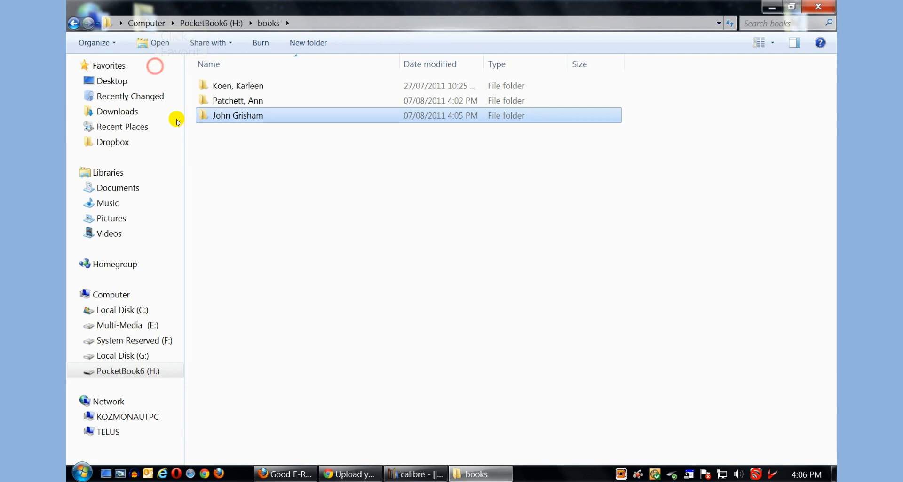
# Step: Confirm The Confession EPUB is in the John Grisham folder, then return to the PocketBook6 root
pyautogui.doubleClick(237, 115)
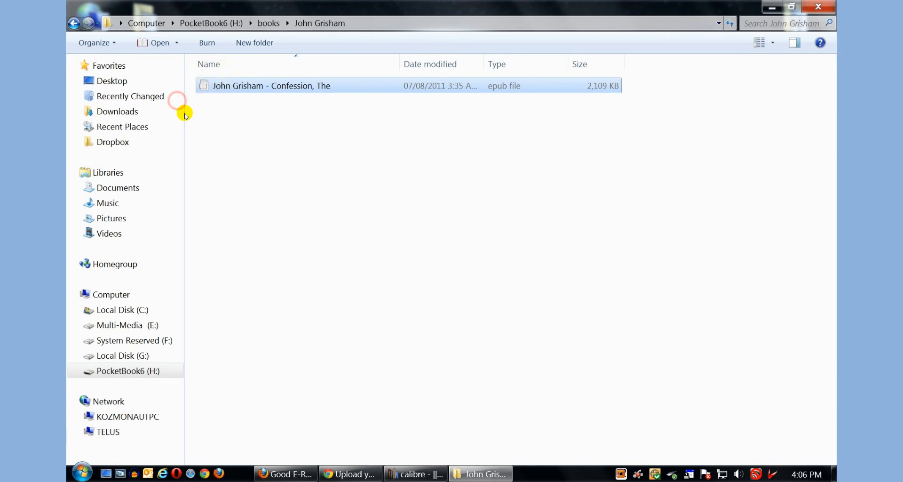
pyautogui.click(74, 23)
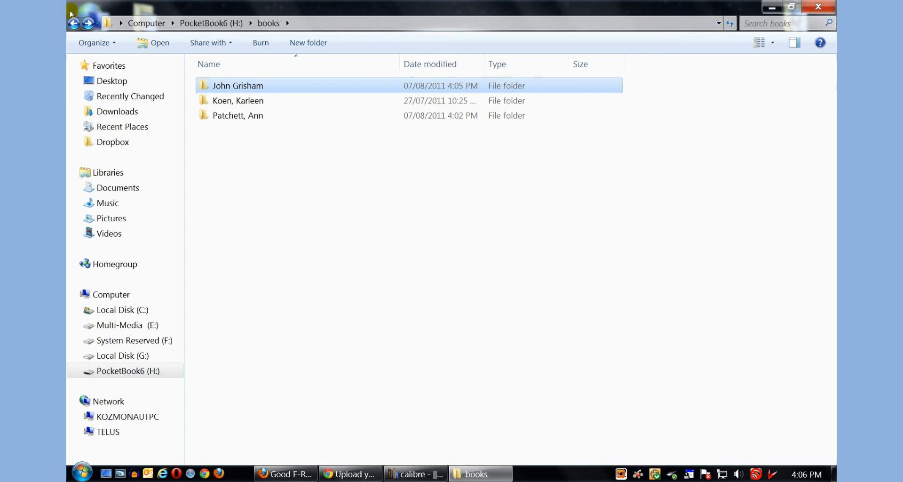
pyautogui.click(74, 22)
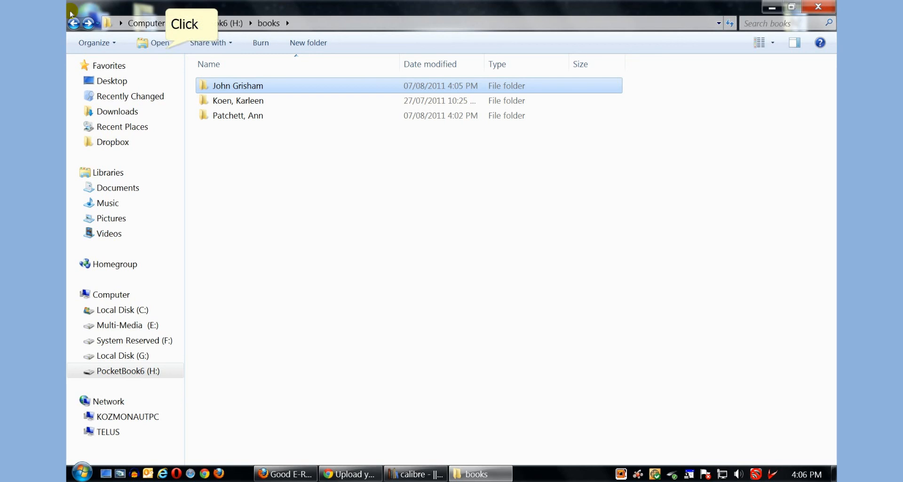
pyautogui.doubleClick(237, 85)
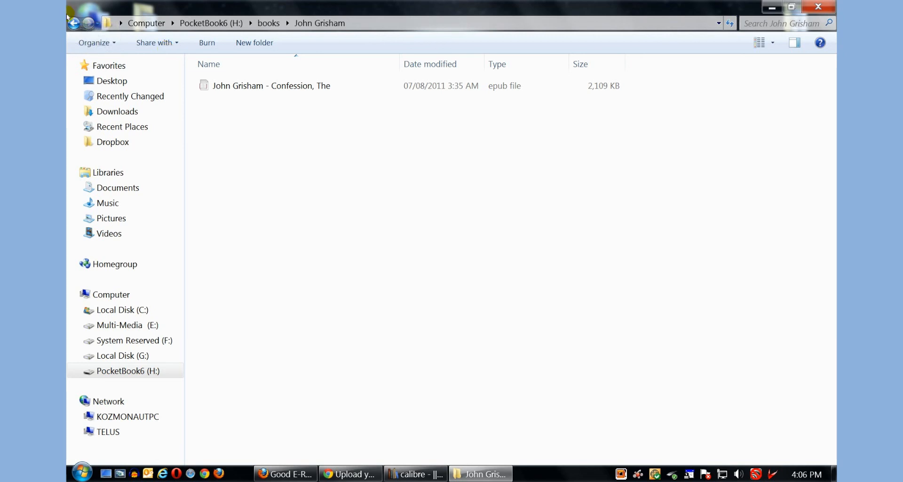
pyautogui.click(268, 23)
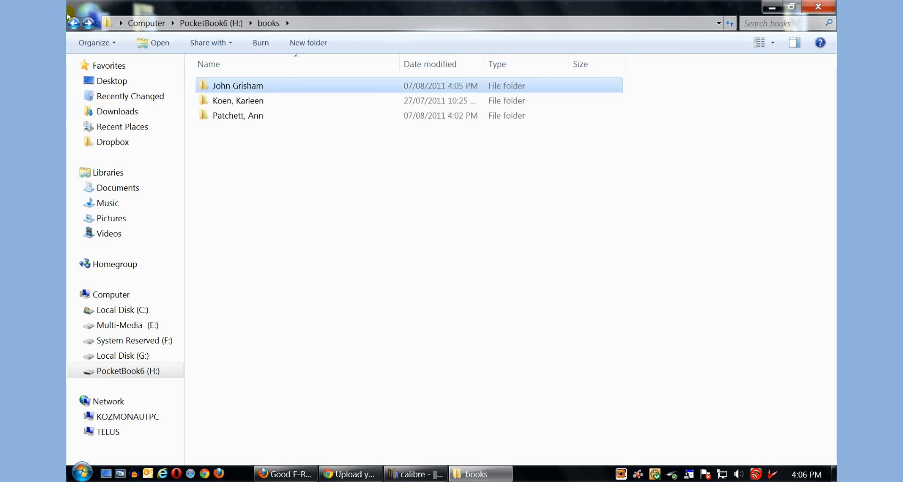
pyautogui.moveTo(75, 16)
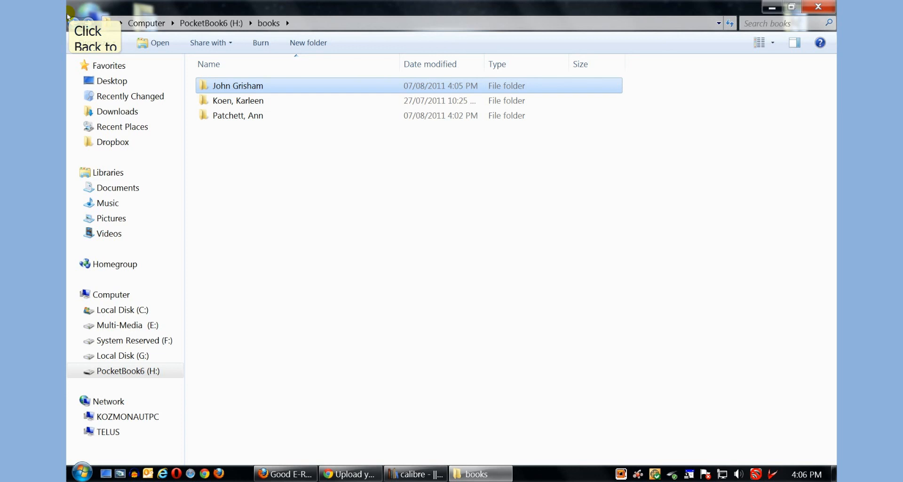
pyautogui.click(87, 23)
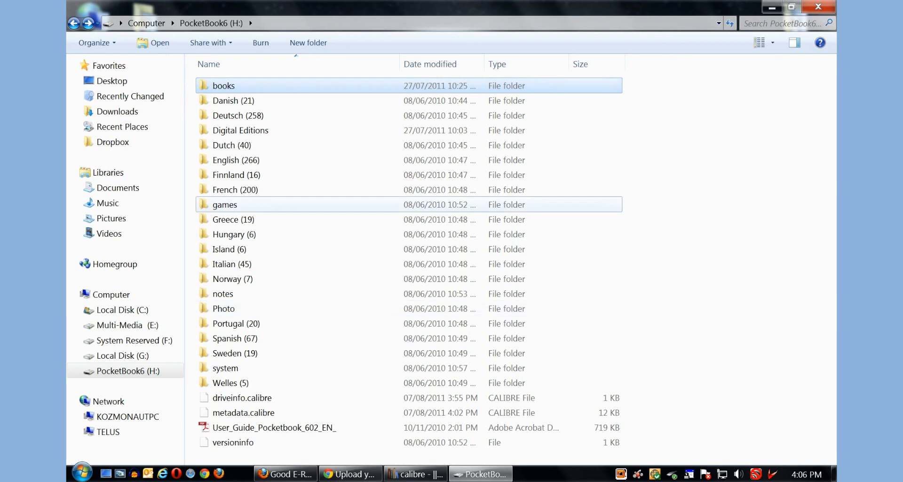
# Step: Browse the PocketBook's games, system and Photo folders, then bring Firefox's Good E-Reader blog forward
pyautogui.doubleClick(225, 205)
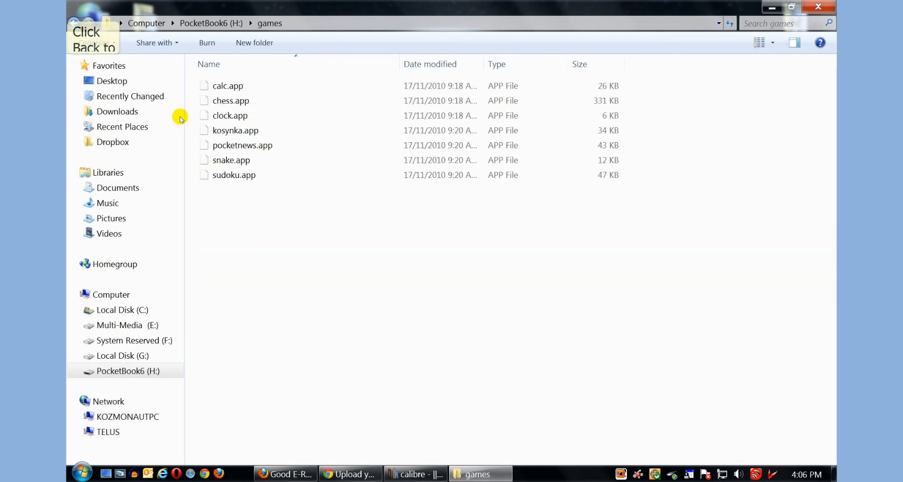
pyautogui.click(74, 23)
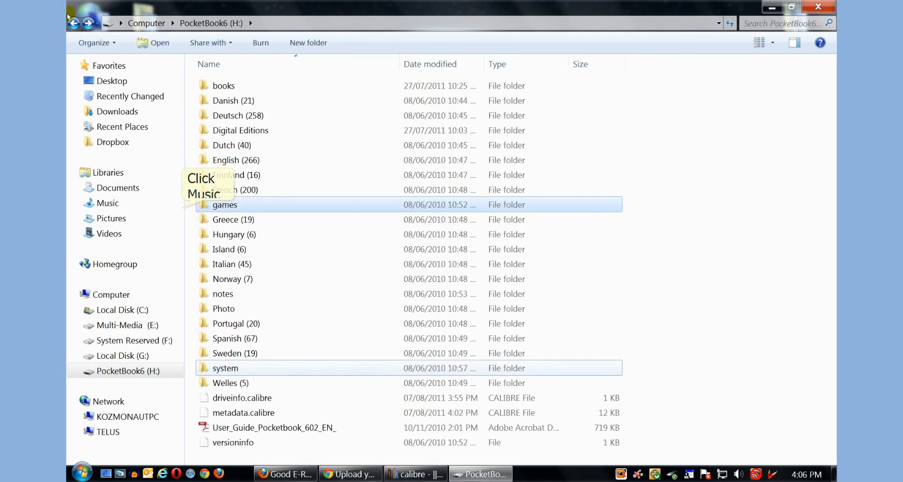
pyautogui.doubleClick(225, 368)
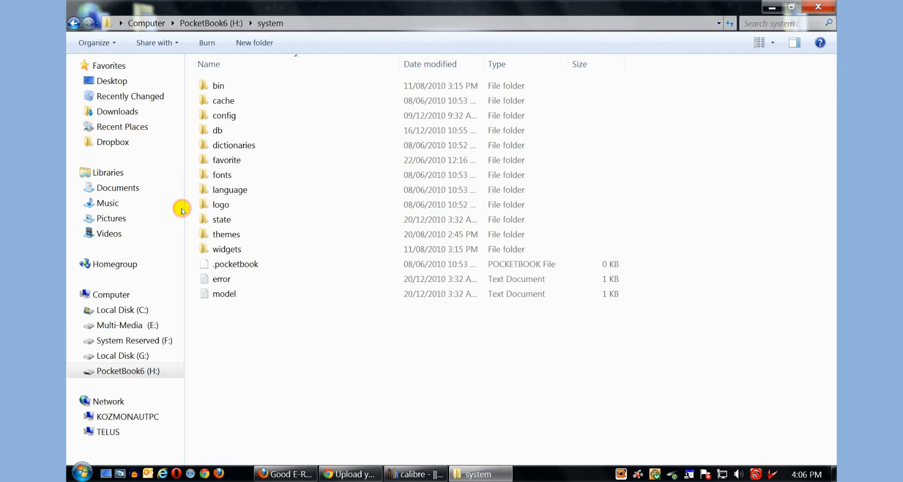
pyautogui.click(73, 23)
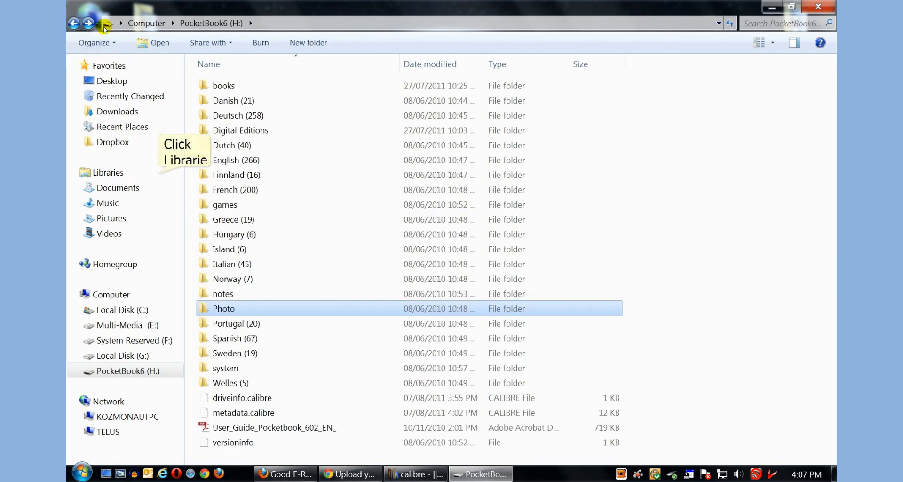
pyautogui.doubleClick(223, 308)
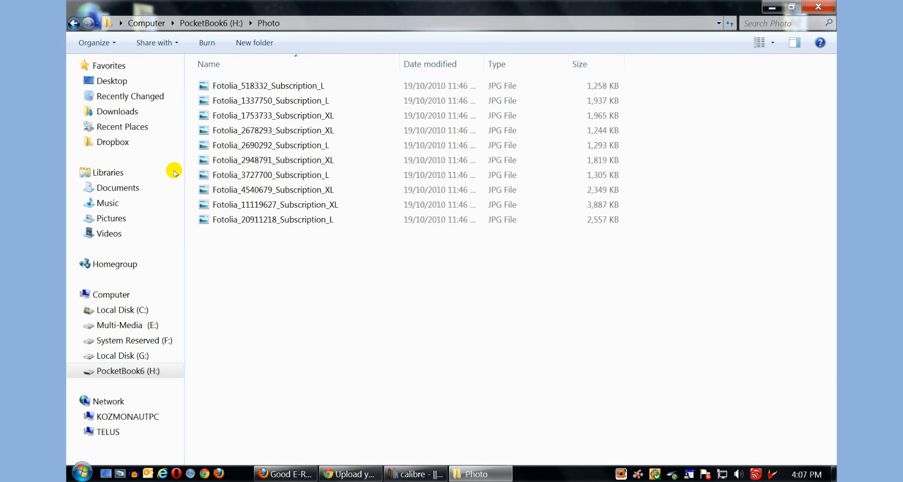
pyautogui.moveTo(74, 23)
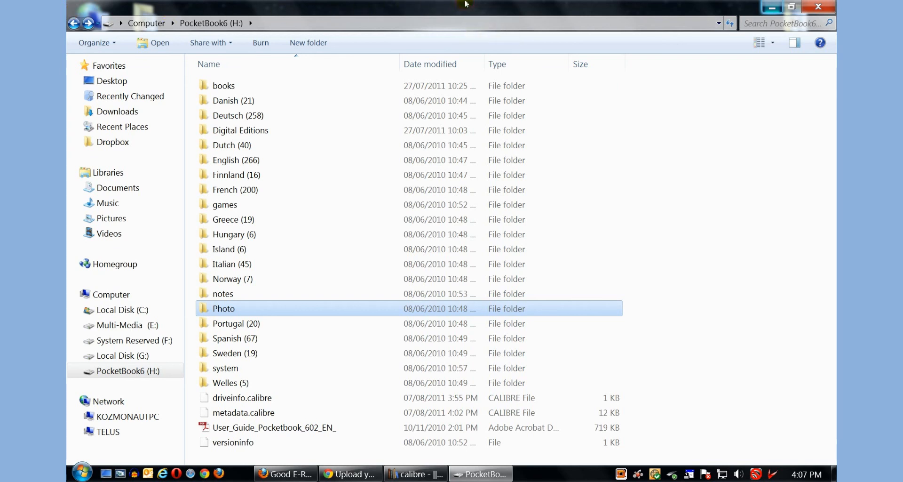
pyautogui.click(285, 474)
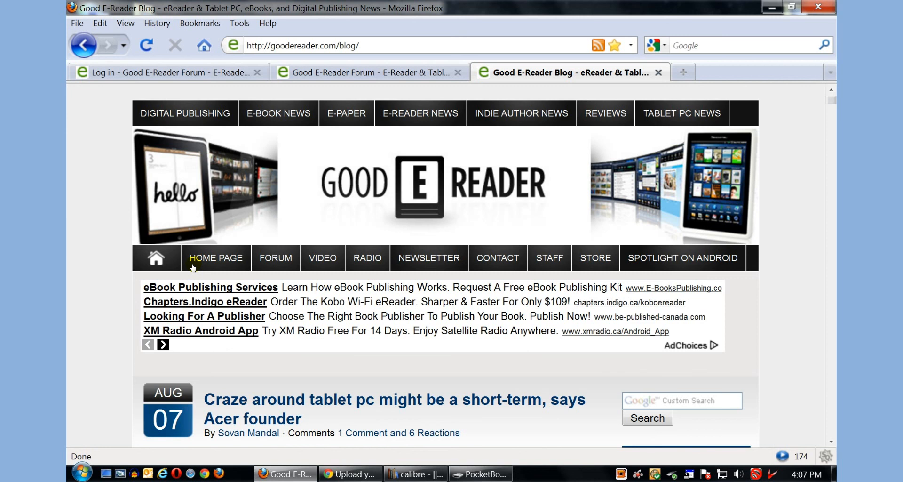
# Step: Scroll through the Good E-Reader blog to get to the Video archive page
pyautogui.scroll(-3)
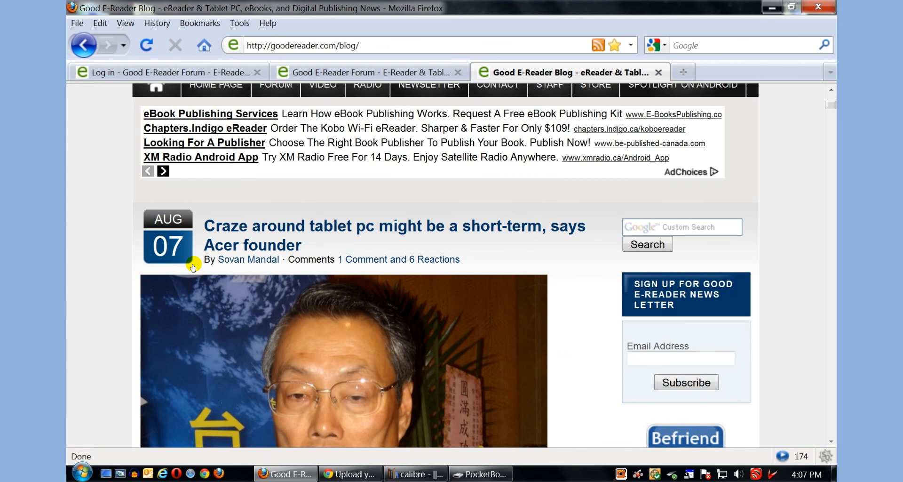
pyautogui.scroll(-3)
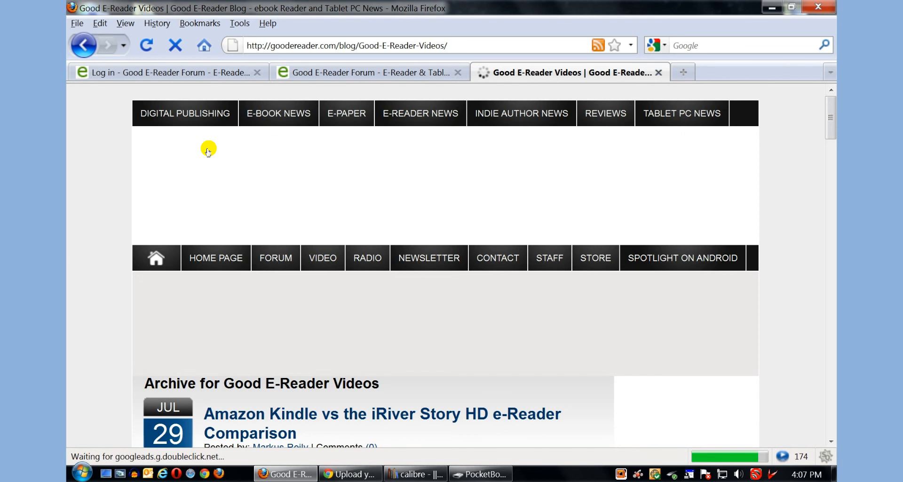
# Step: Scroll the Videos page down to the embedded Kindle vs iRiver Story HD comparison video
pyautogui.scroll(-3)
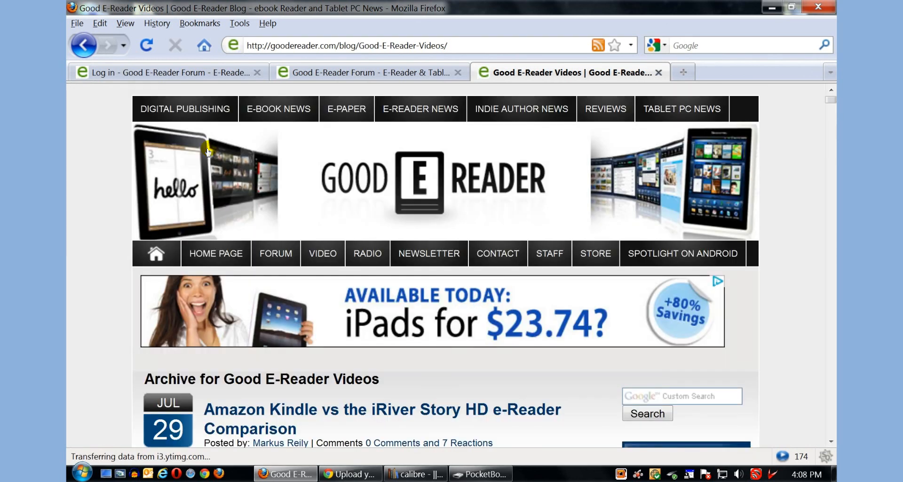
pyautogui.scroll(-3)
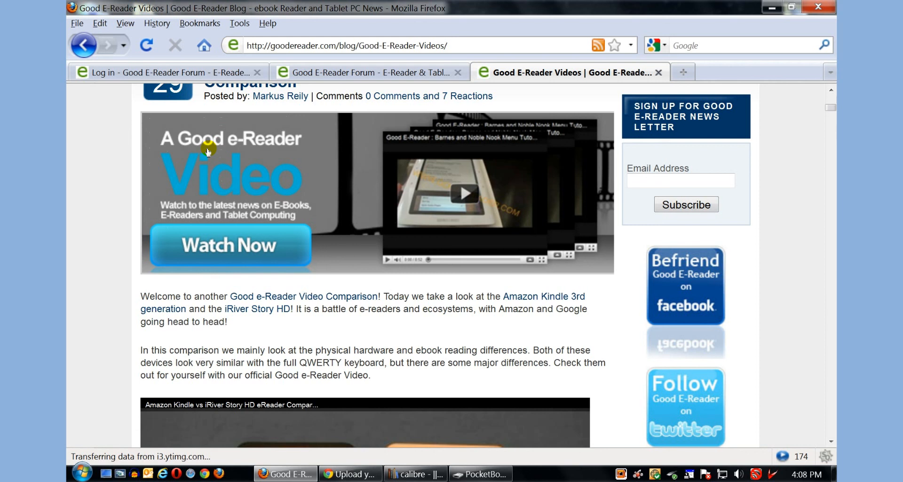
pyautogui.scroll(-3)
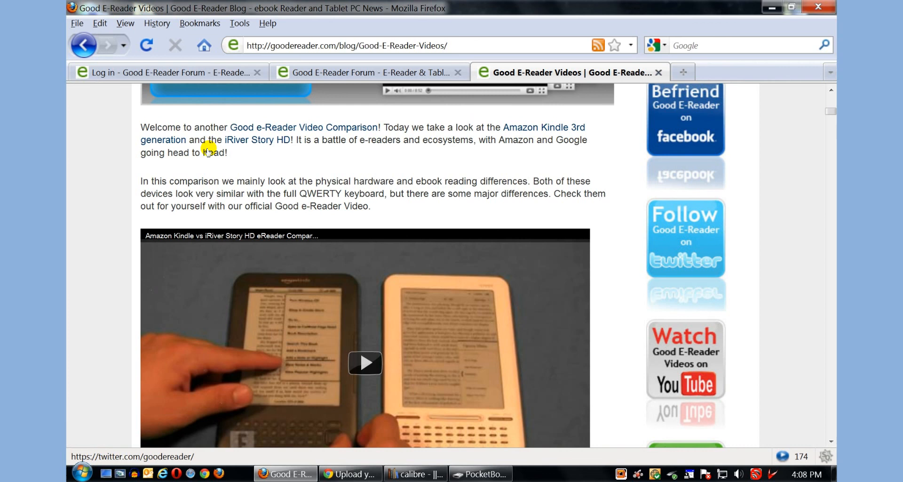
pyautogui.scroll(-3)
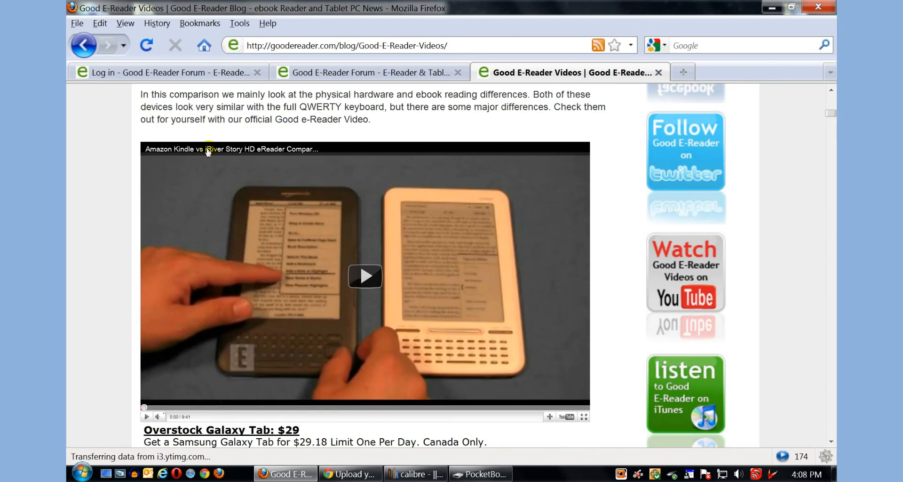
pyautogui.scroll(-3)
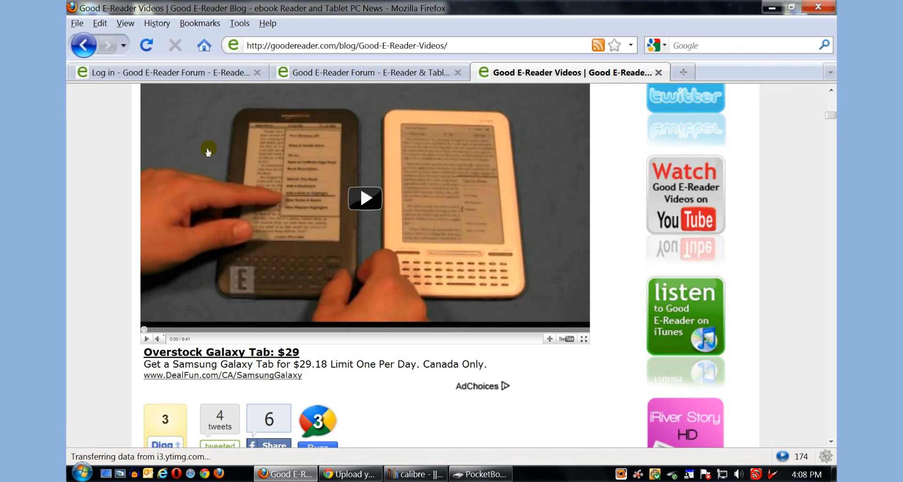